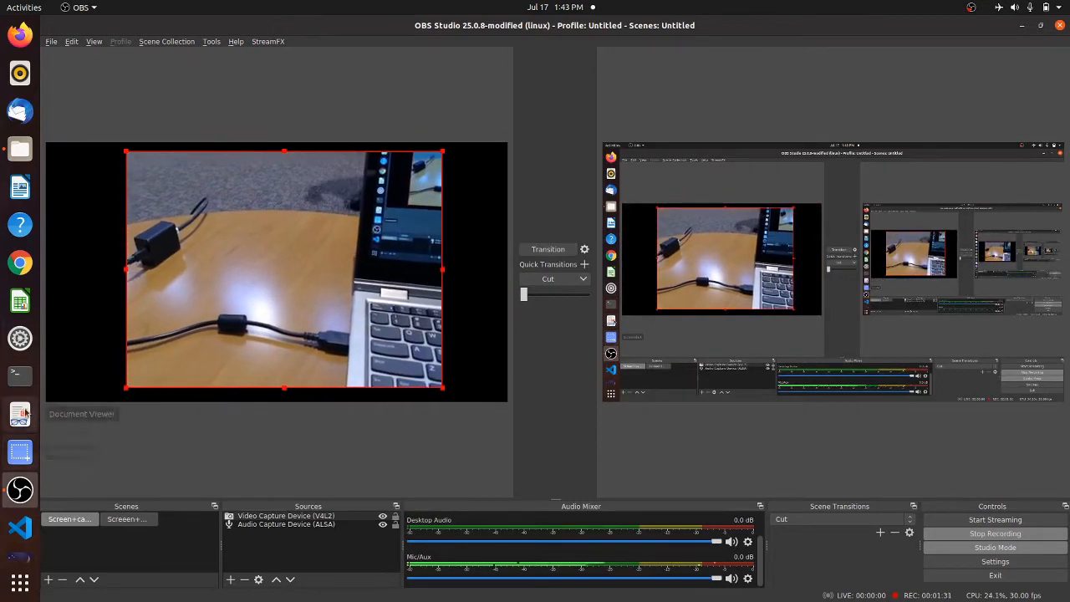
# Bring up a new terminal window from the Ubuntu dock
pyautogui.click(20, 374)
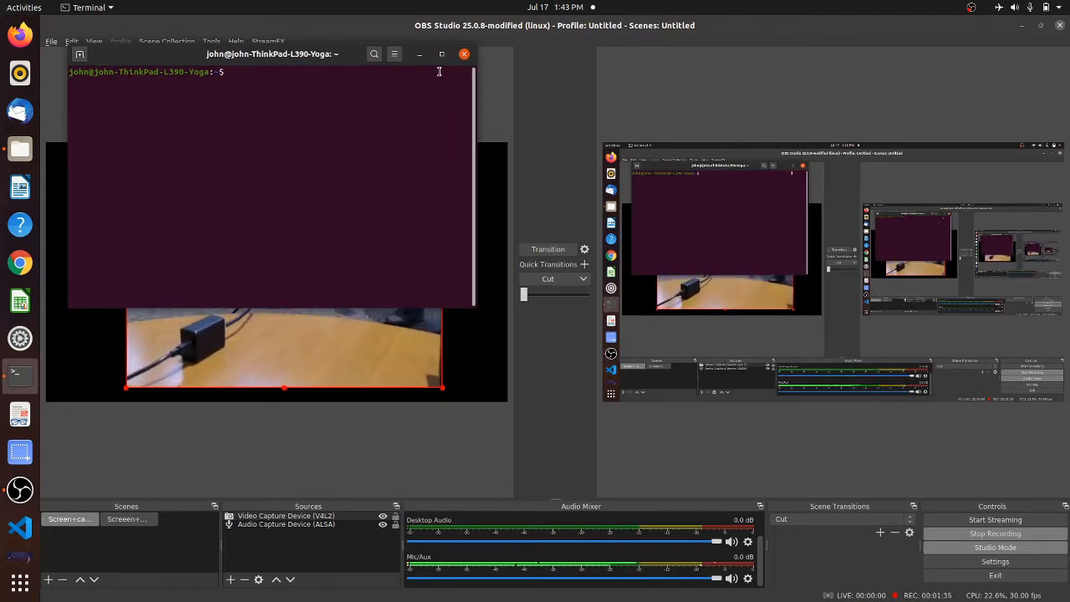
# Maximize the terminal and run gnuradio-companion to launch GNU Radio Companion
pyautogui.click(441, 53)
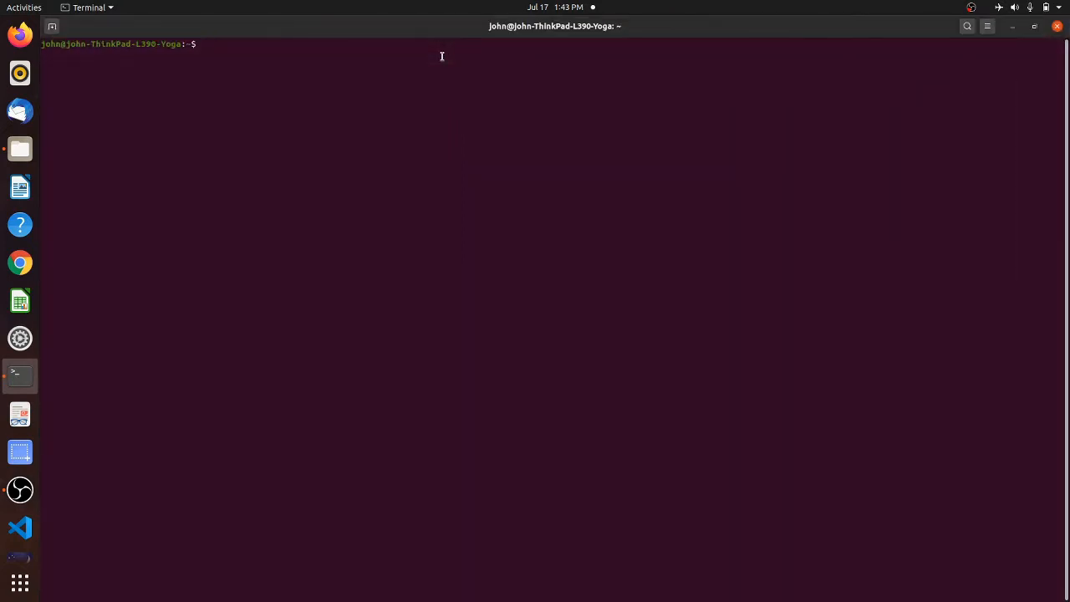
pyautogui.write('gnu')
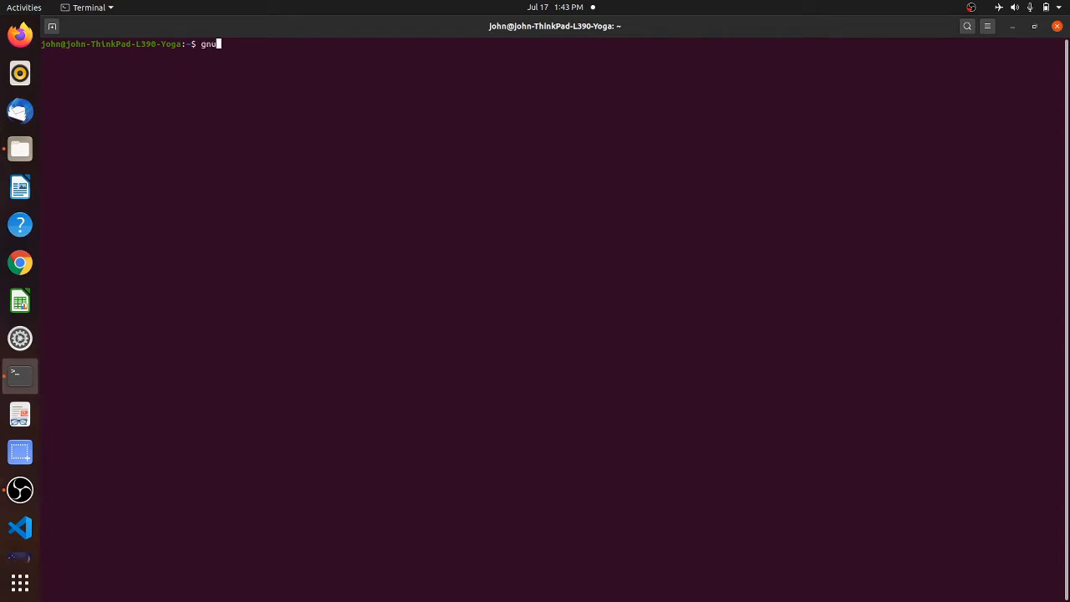
pyautogui.write('radio-co')
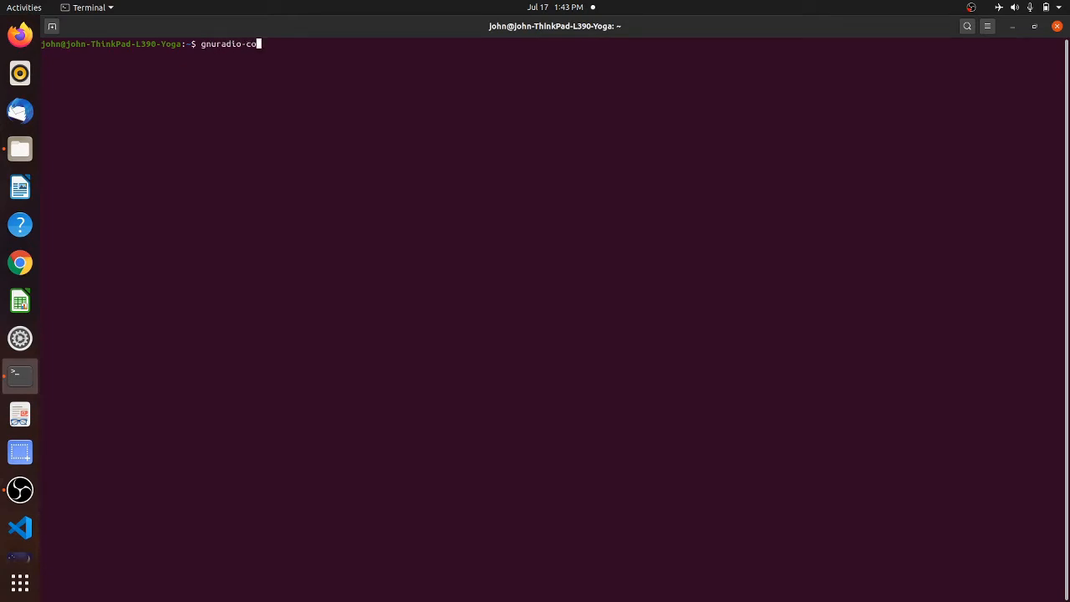
pyautogui.write('mpan')
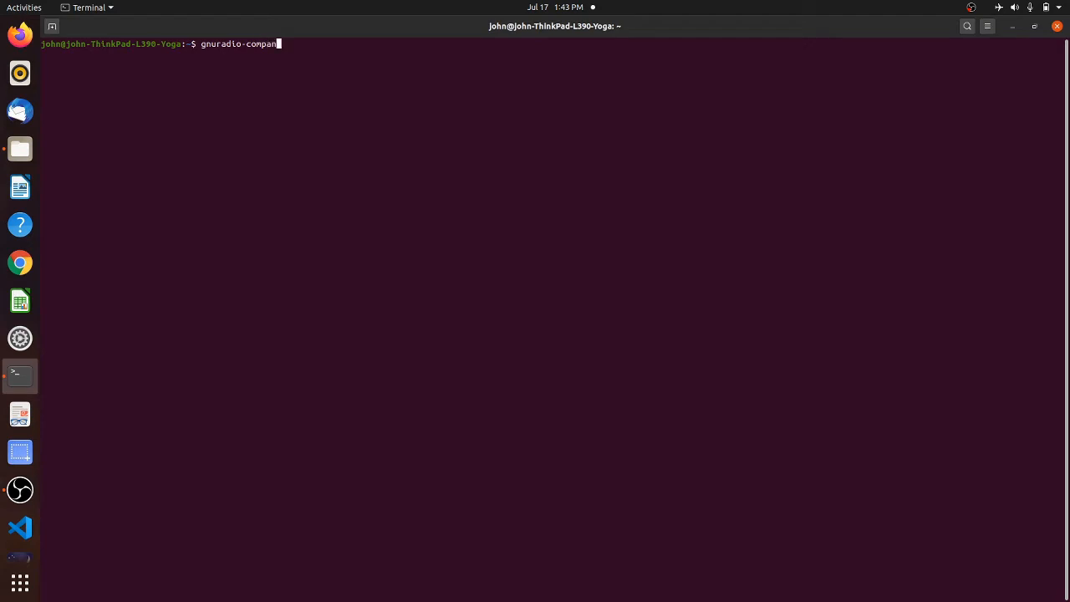
pyautogui.press('Return')
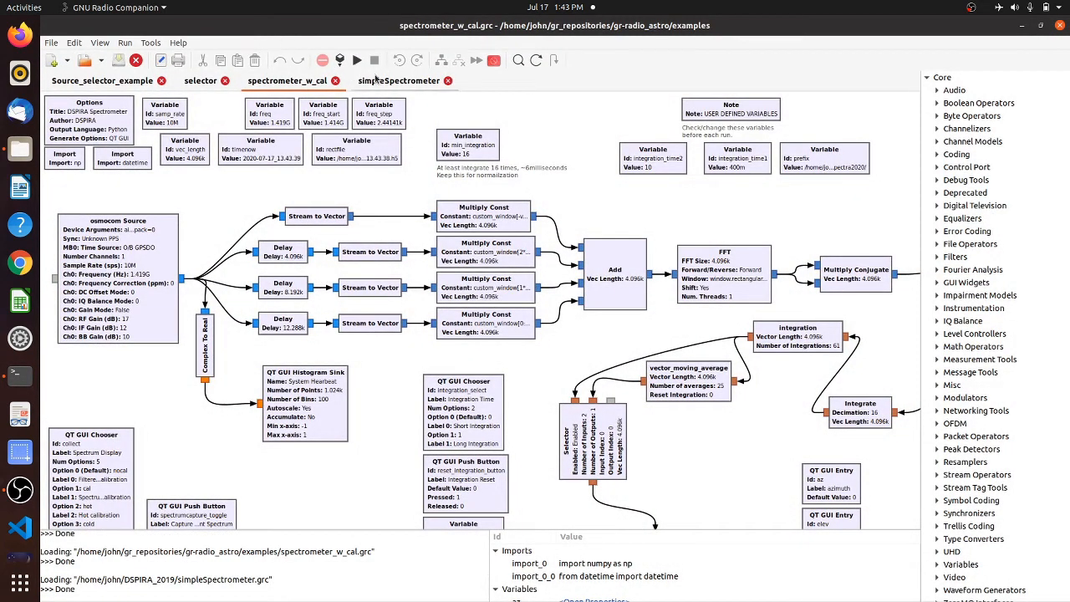
# Bring up the Properties dialog of the prefix variable block in spectrometer_w_cal
pyautogui.click(291, 80)
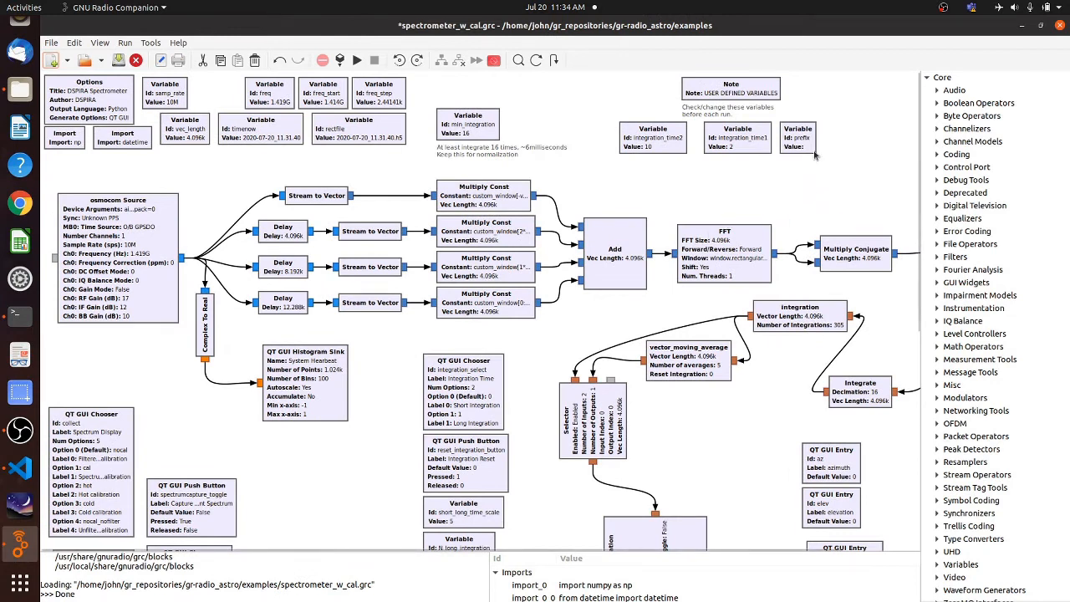
pyautogui.moveTo(809, 149)
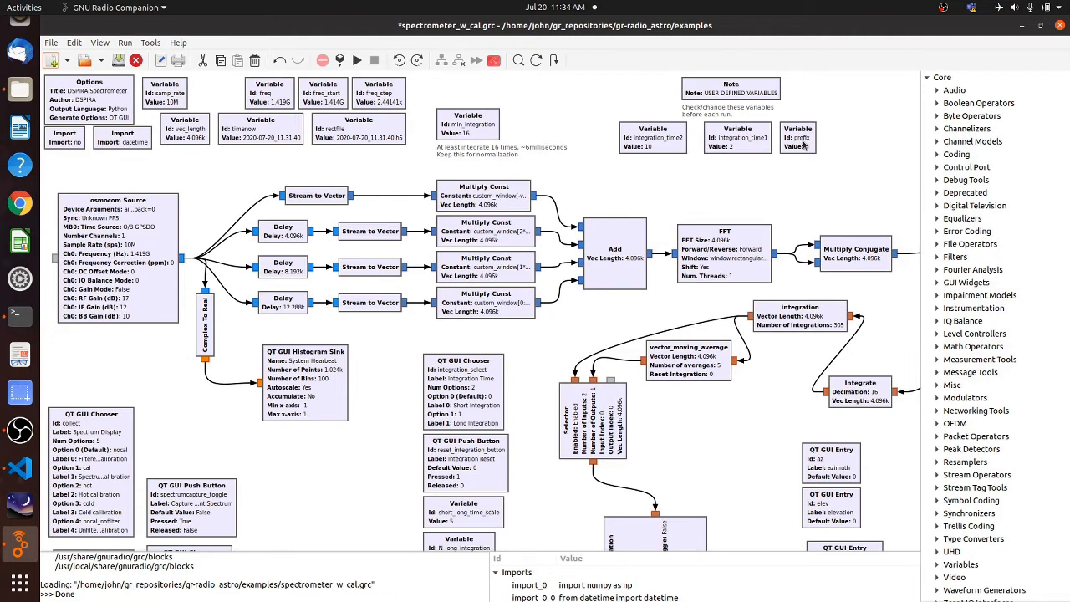
pyautogui.moveTo(801, 147)
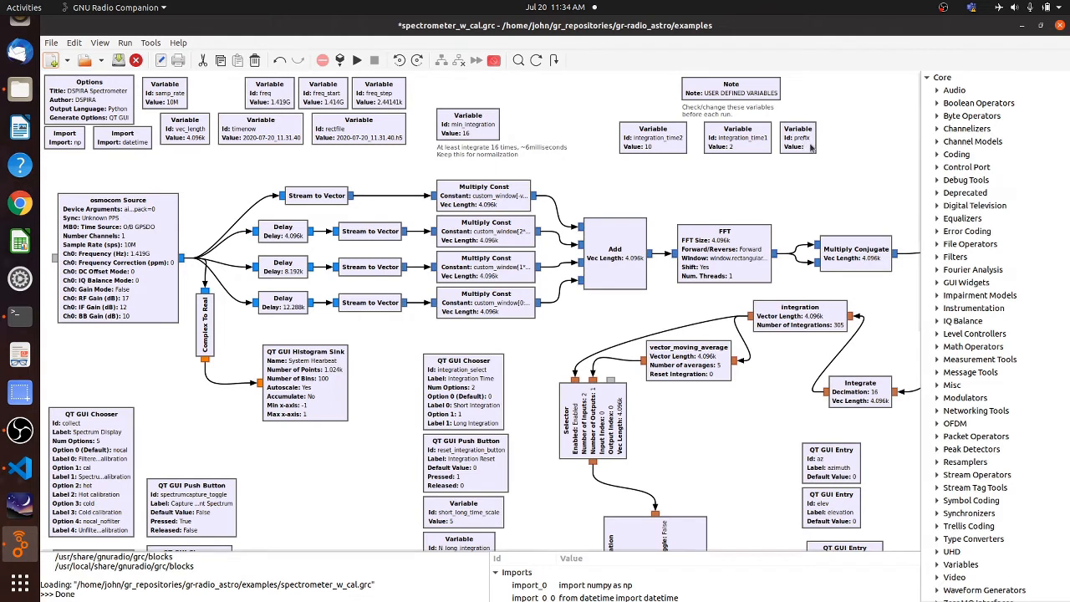
pyautogui.click(799, 137)
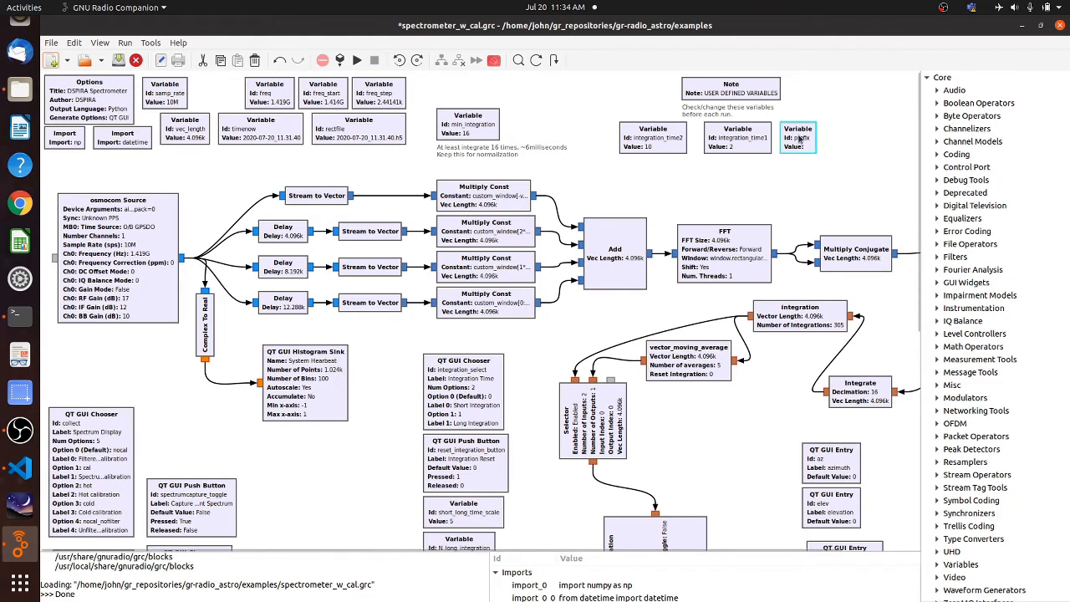
pyautogui.doubleClick(798, 137)
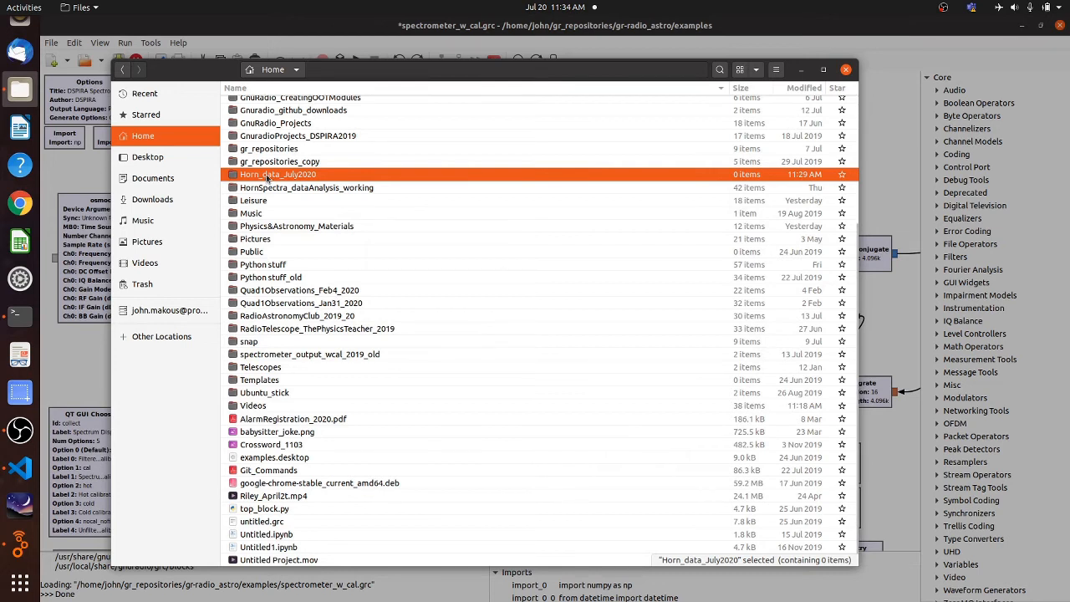
# Copy the Horn_data_July2020 folder from the home directory in Files
pyautogui.rightClick(278, 174)
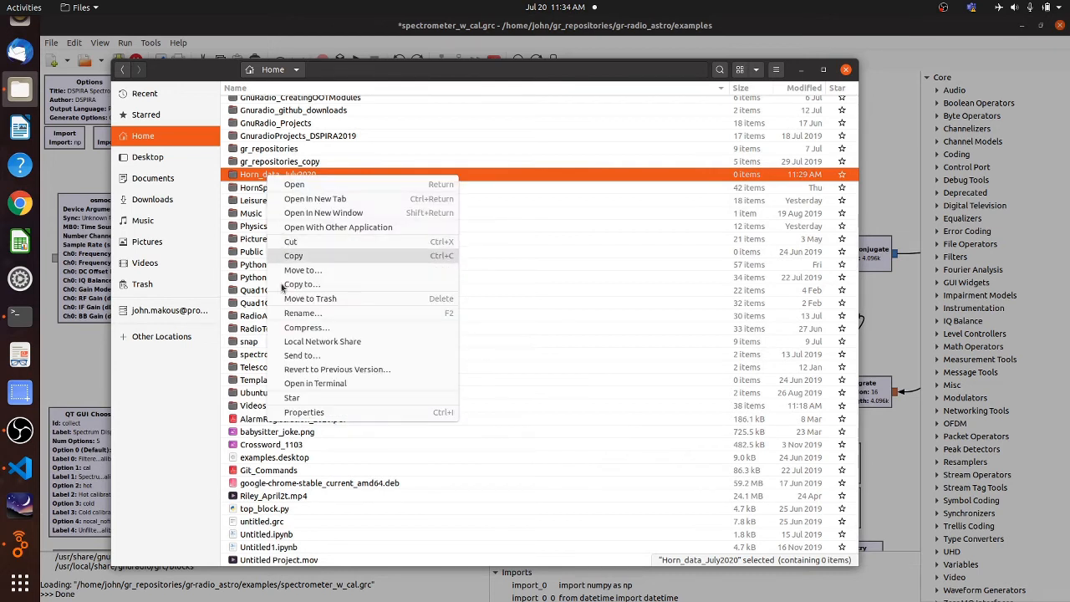
pyautogui.click(304, 412)
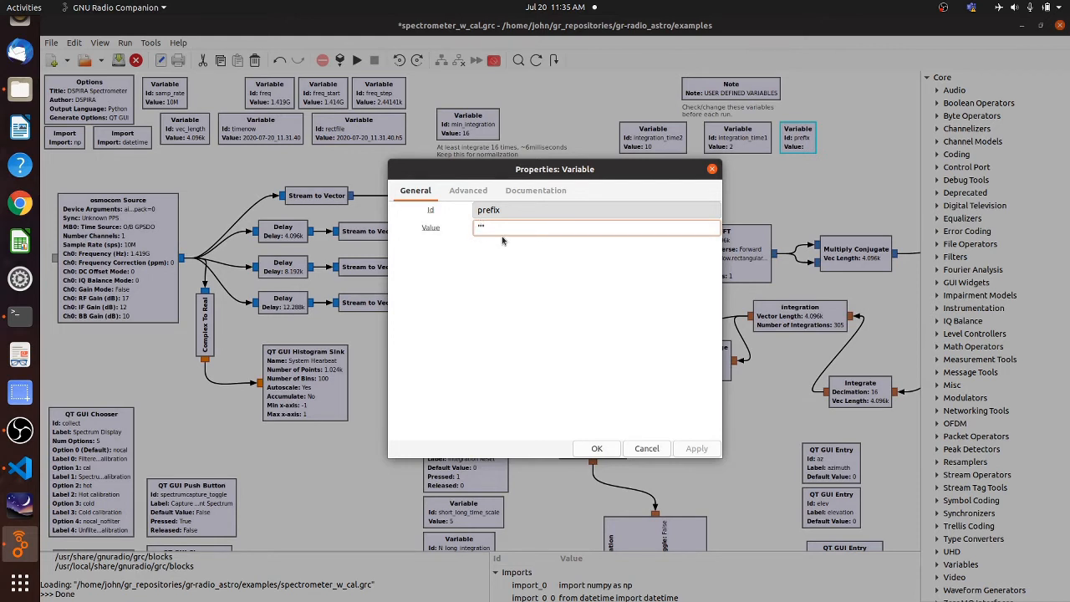
# Paste the Horn_data_July2020 path into the prefix value, end it with '/', apply and confirm
pyautogui.rightClick(501, 227)
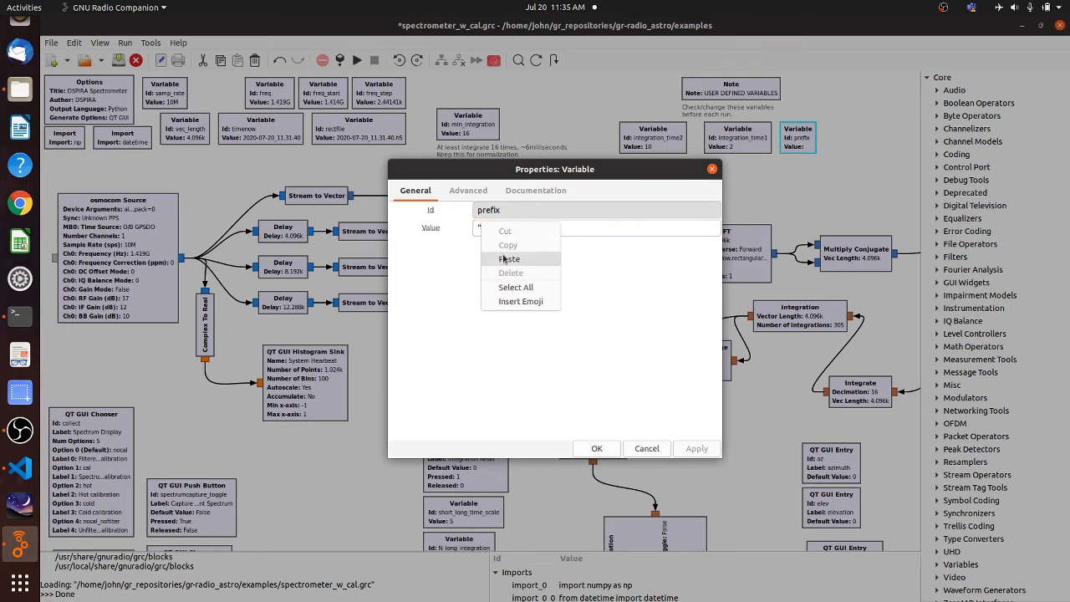
pyautogui.click(508, 258)
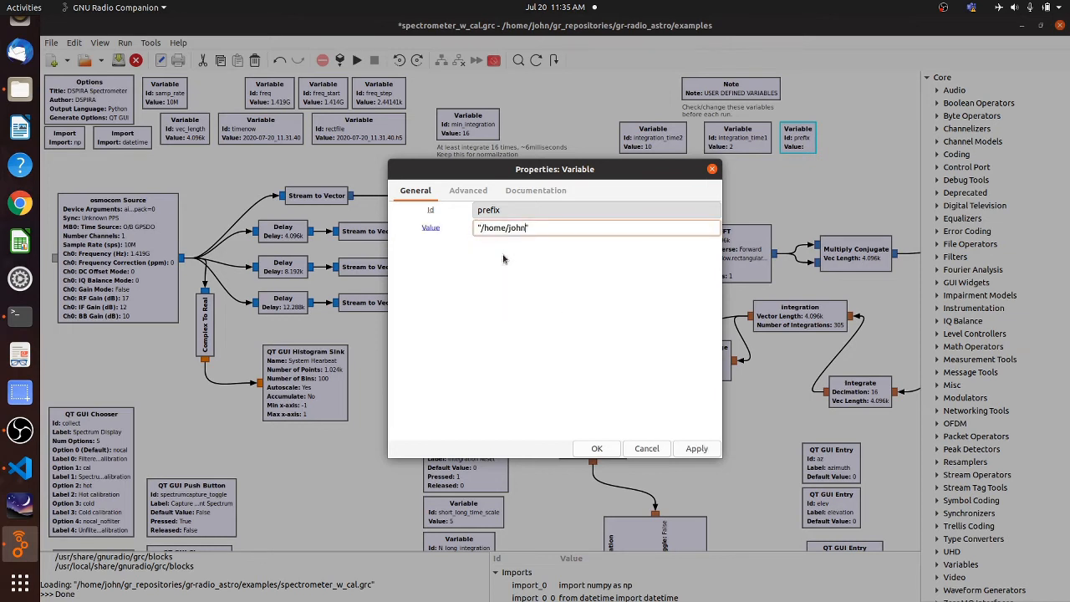
pyautogui.moveTo(522, 247)
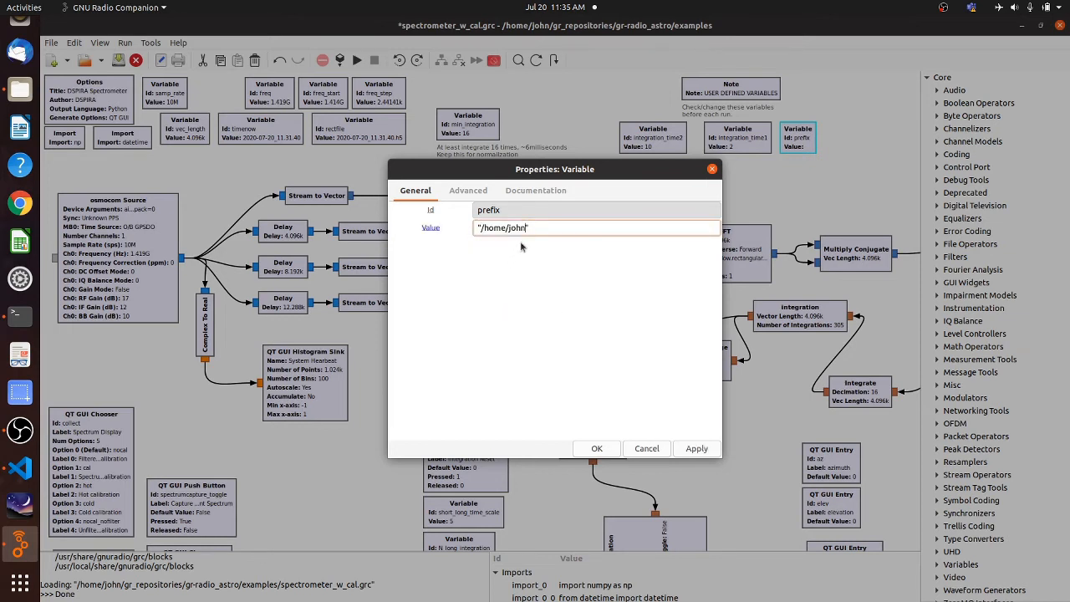
pyautogui.moveTo(550, 228)
pyautogui.write('/Horn_data_July2020')
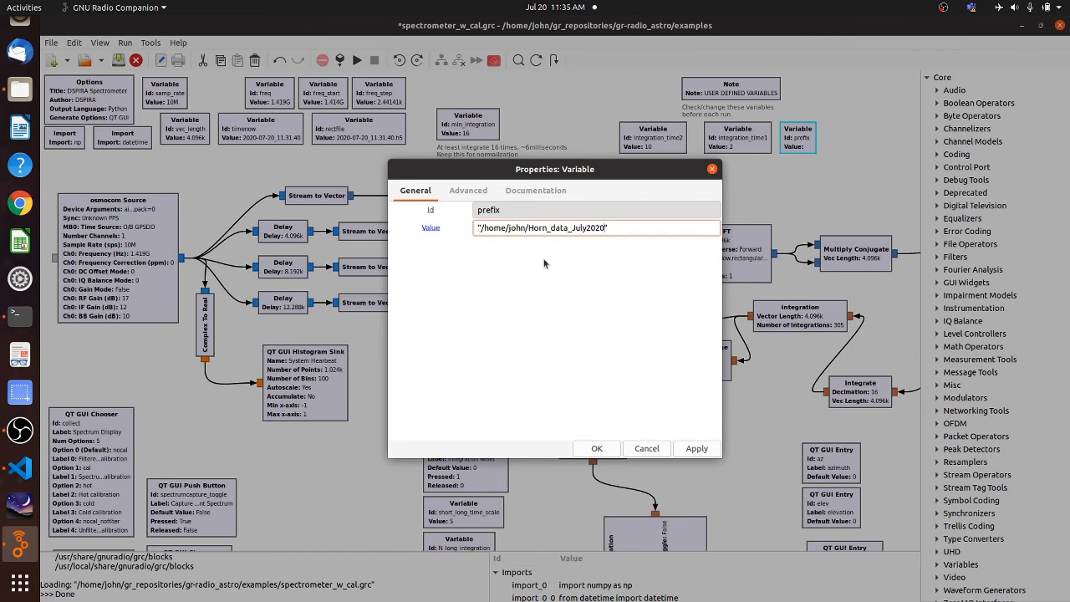
pyautogui.write('/')
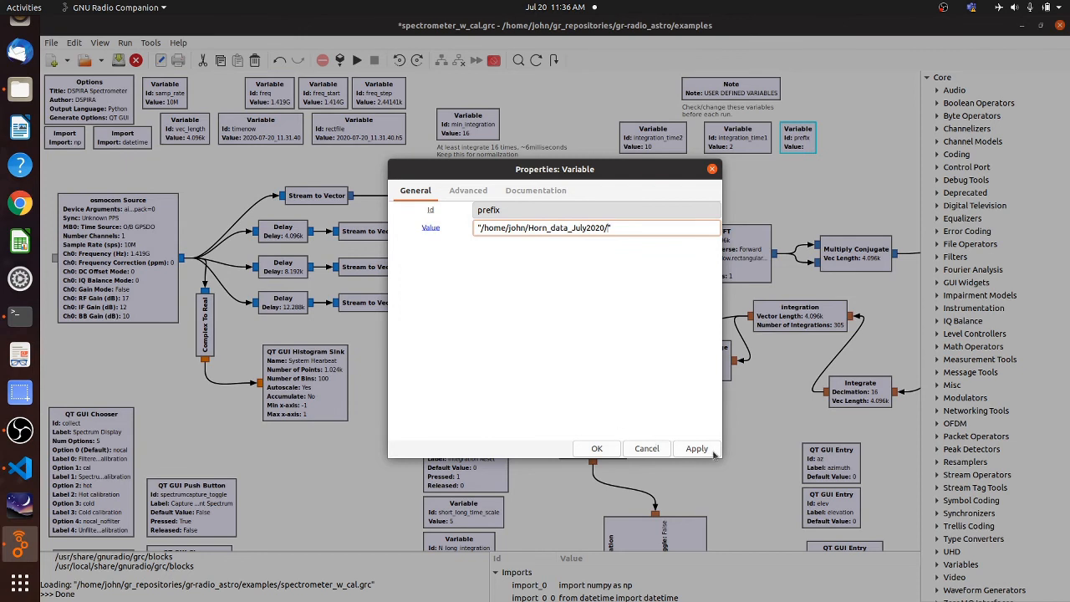
pyautogui.click(695, 448)
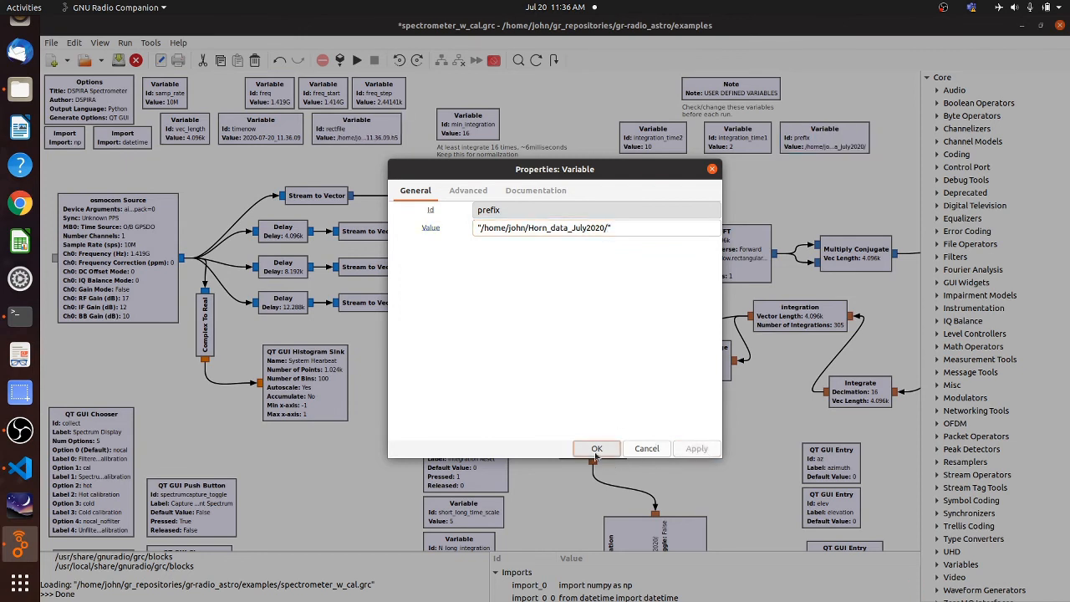
pyautogui.click(596, 448)
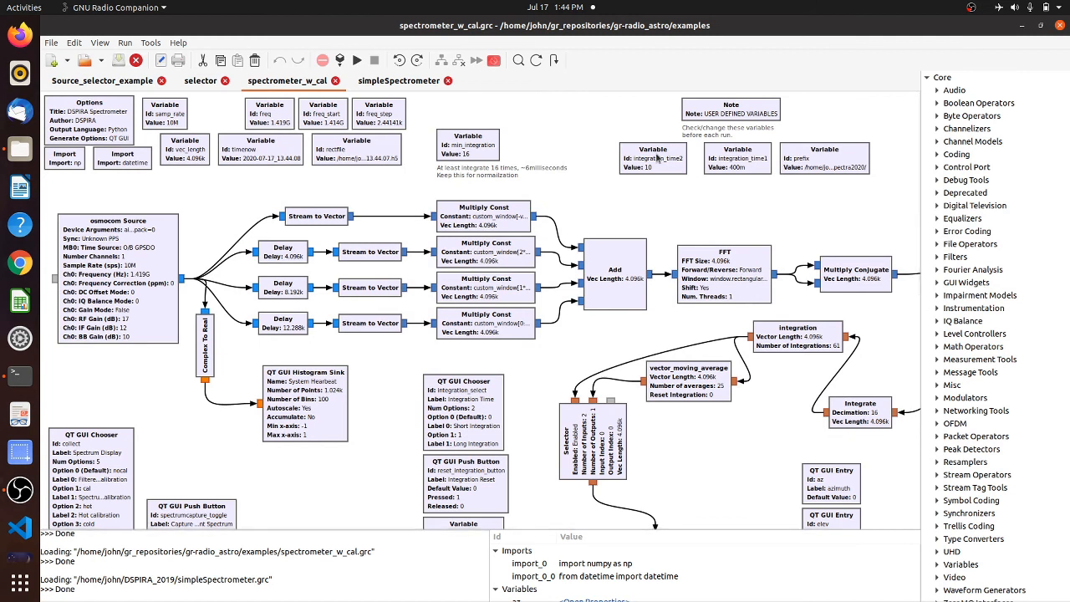
# View integration_time2 (10), close it unchanged, then view integration_time1 (.4)
pyautogui.click(652, 159)
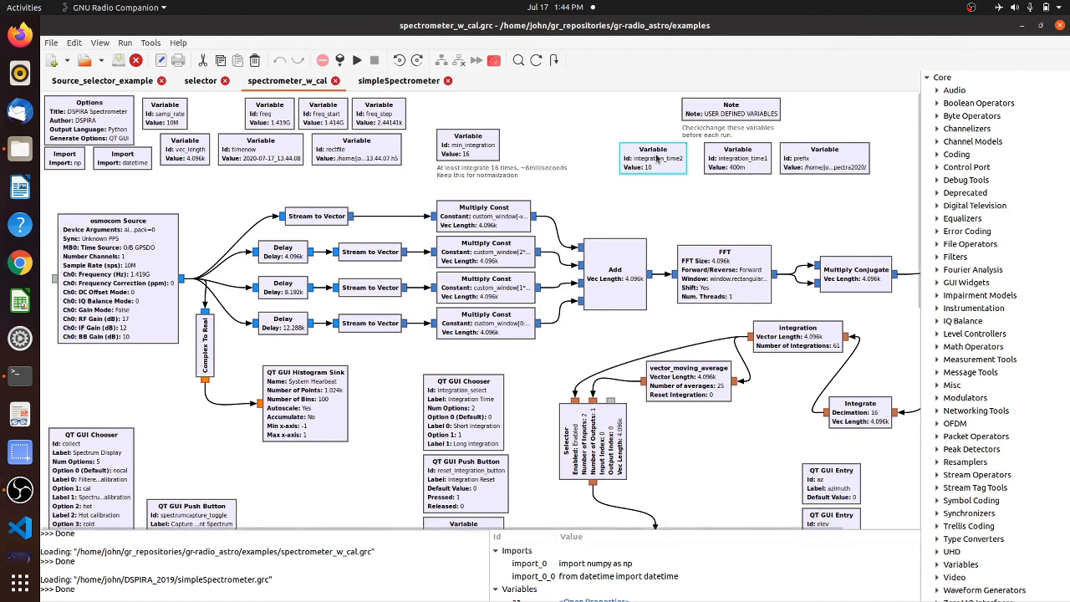
pyautogui.doubleClick(652, 154)
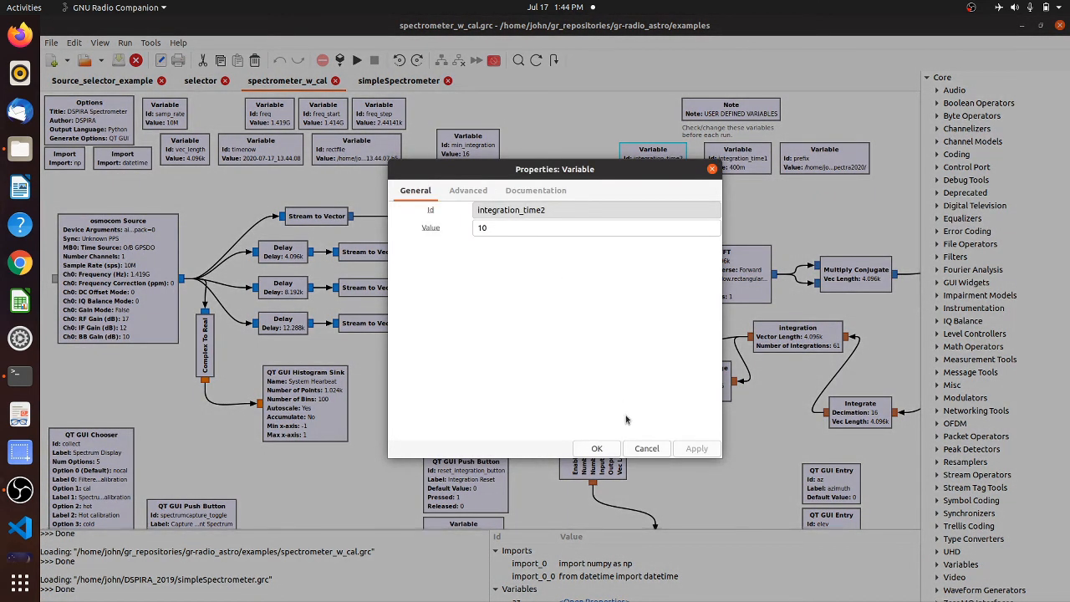
pyautogui.moveTo(645, 433)
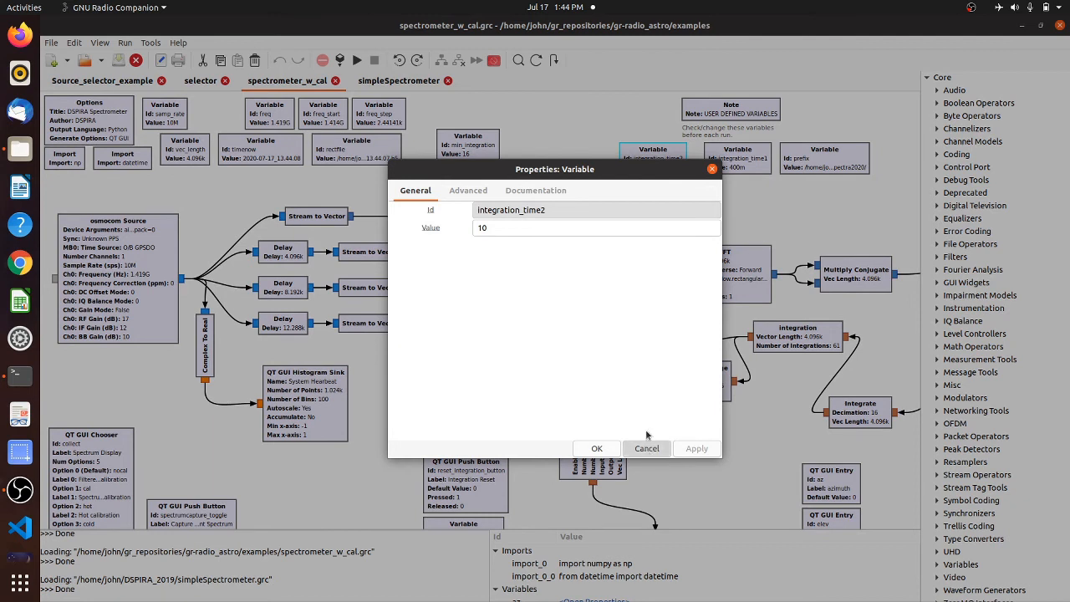
pyautogui.click(596, 448)
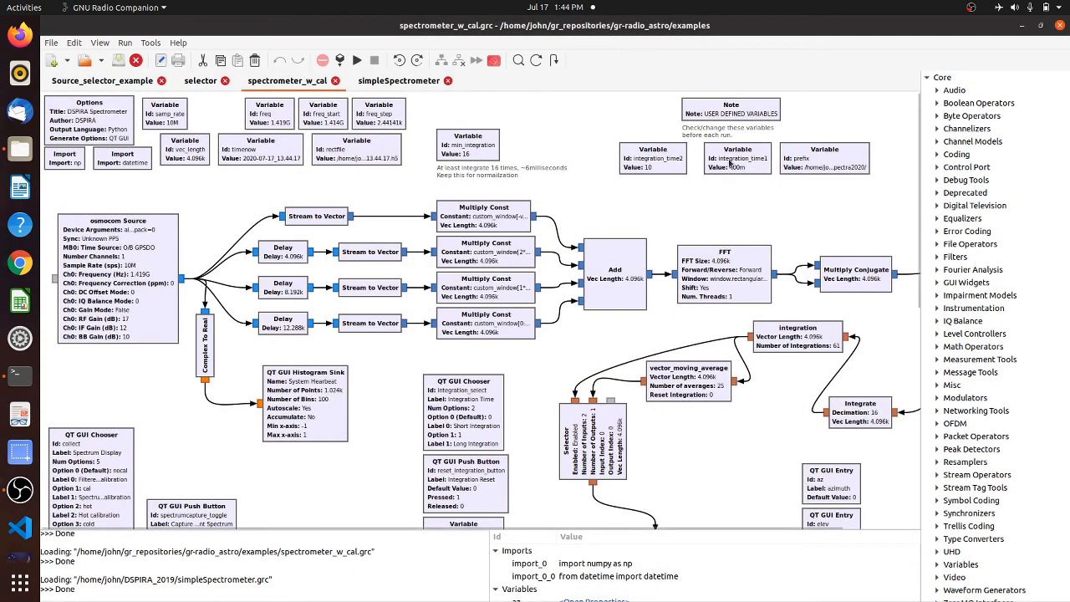
pyautogui.doubleClick(735, 159)
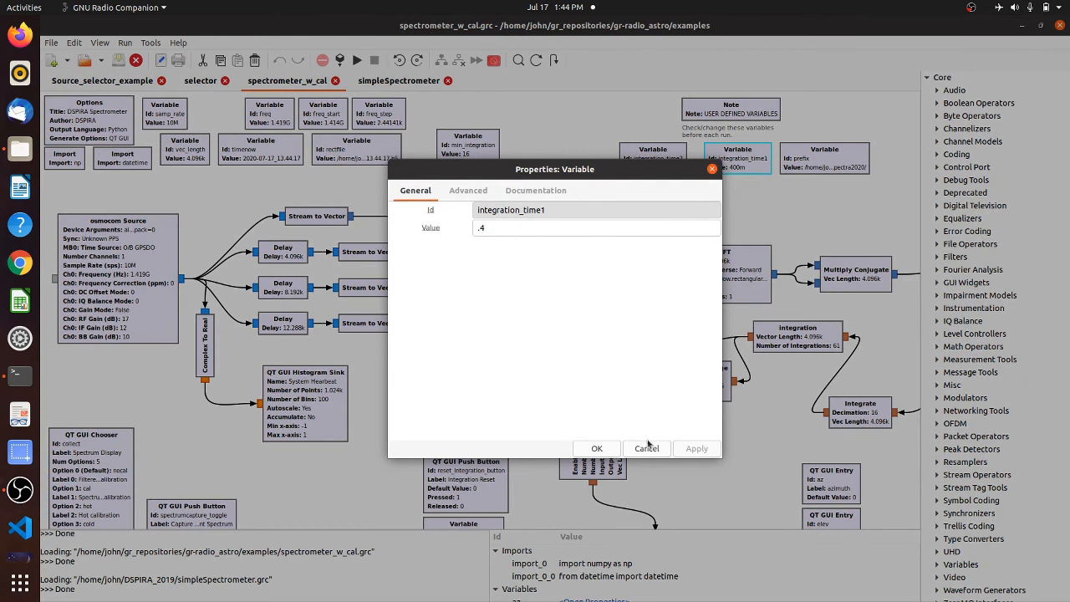